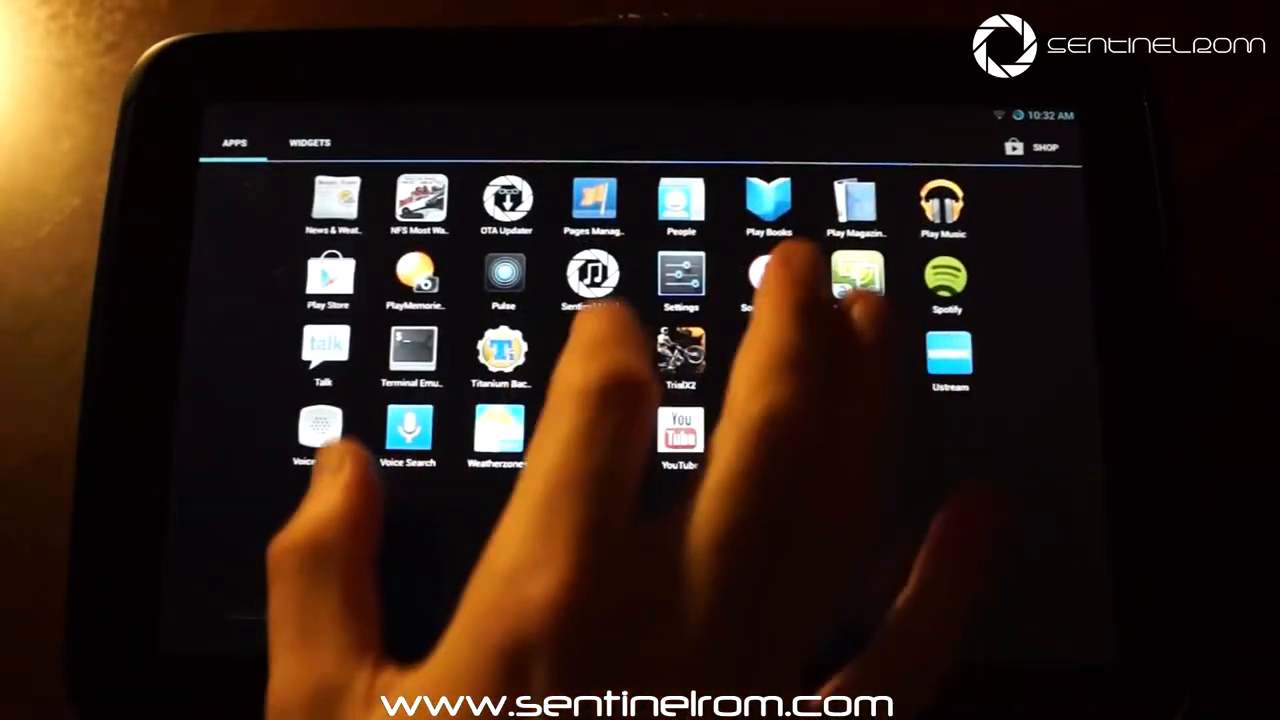
- Open Android Settings and go to the System section with navigation bar and pie controls
click(680, 278)
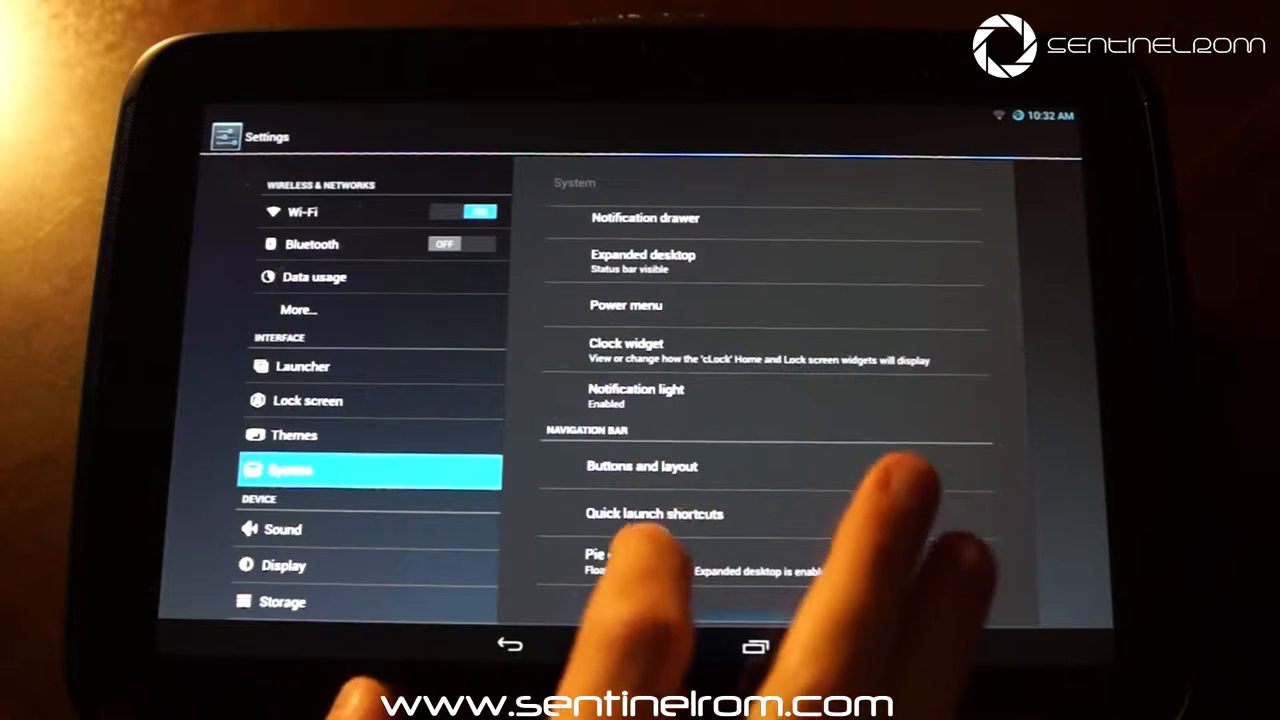
click(608, 556)
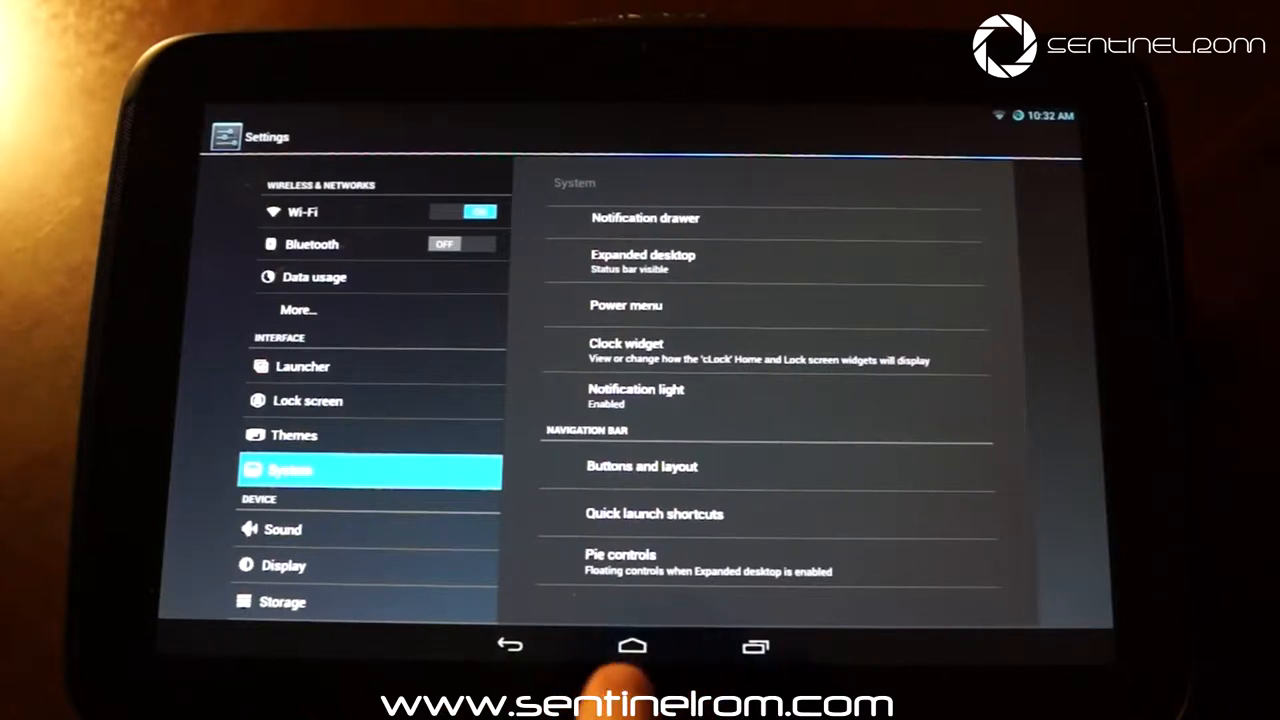
- Return to the home screen and launch LMT Pie Controls
click(632, 648)
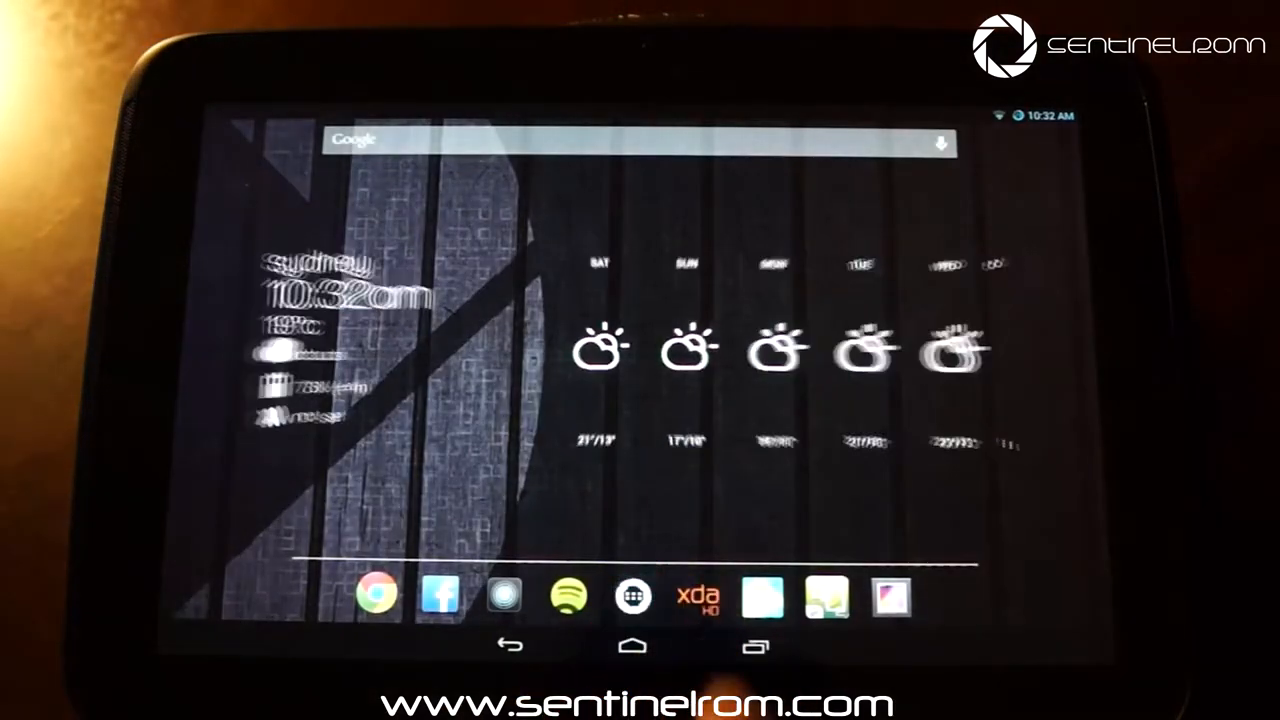
click(636, 598)
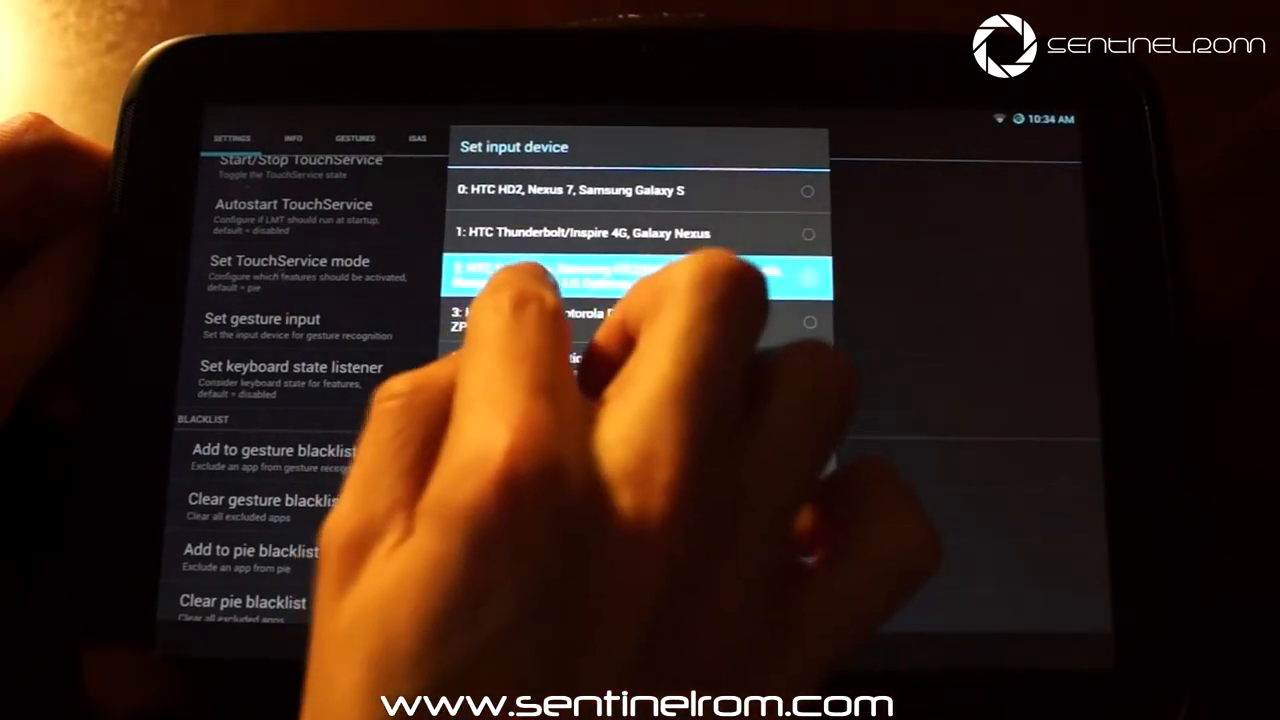
- Select the tablet's matching entry as the gesture input device
click(640, 280)
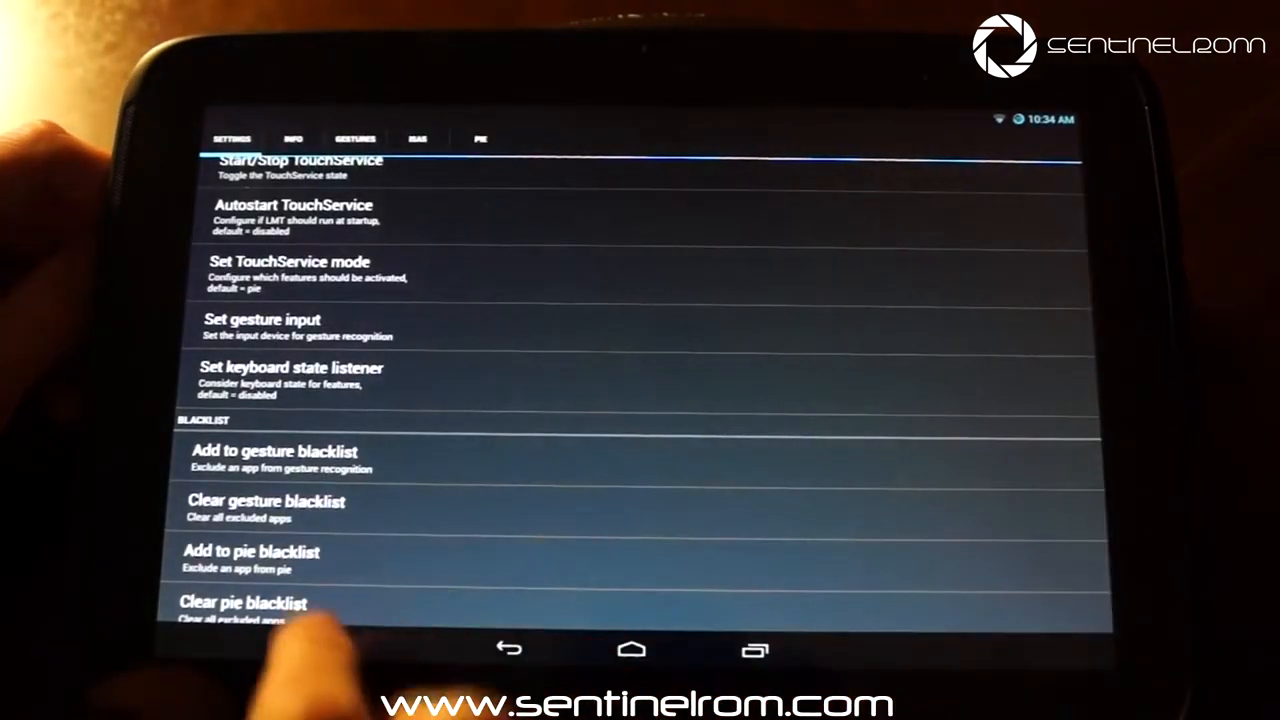
click(480, 138)
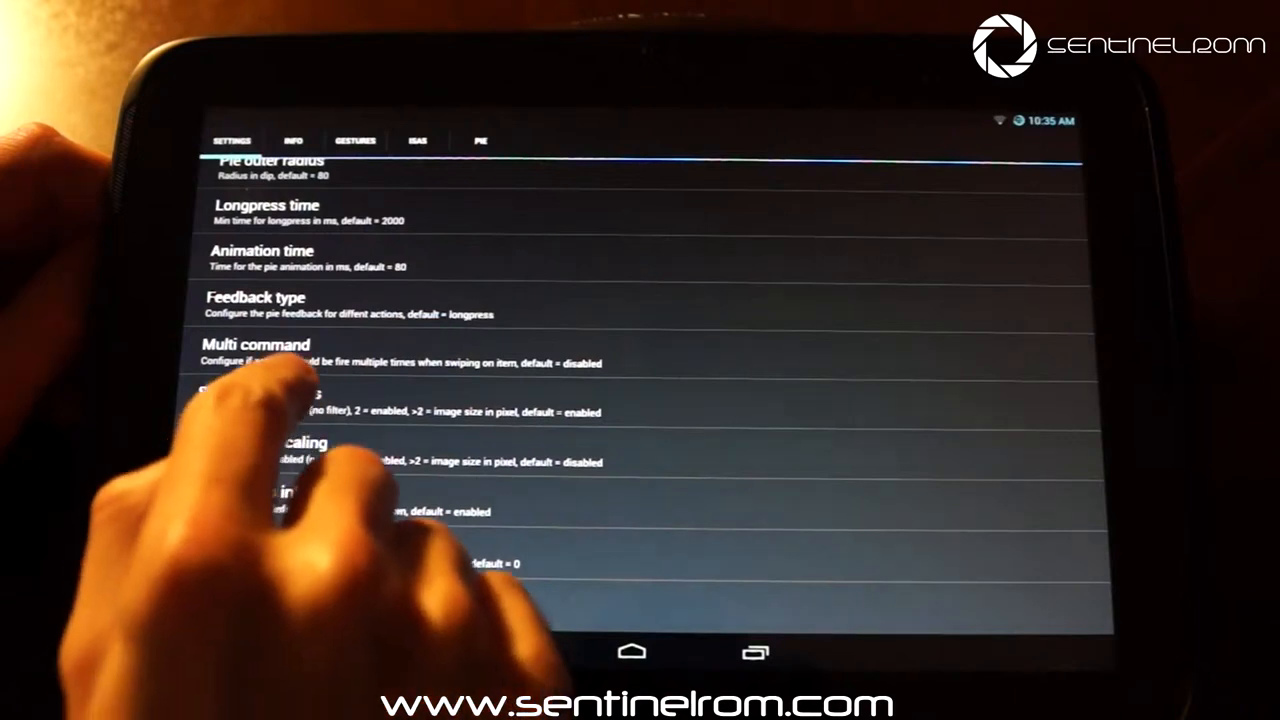
- Enable showing app images in the pie on the PIE tab
click(290, 410)
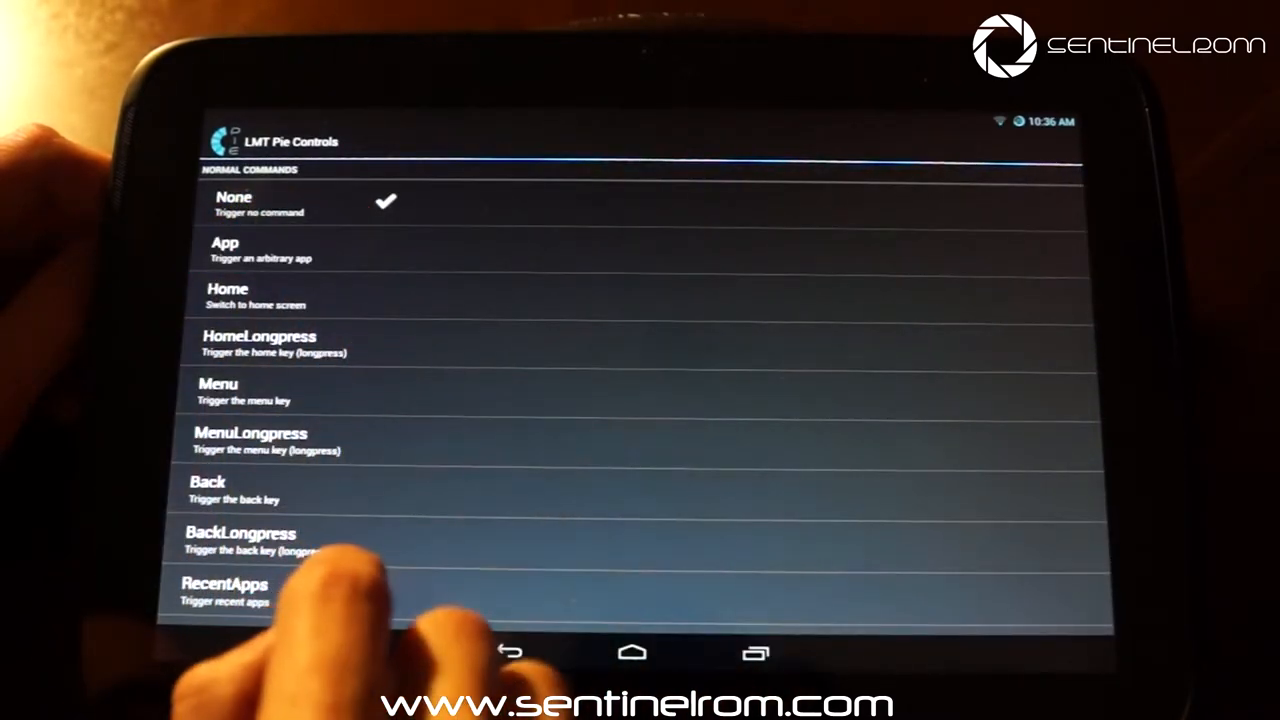
- Set a pie slot's command to App, bringing up the Choose an app list
click(230, 250)
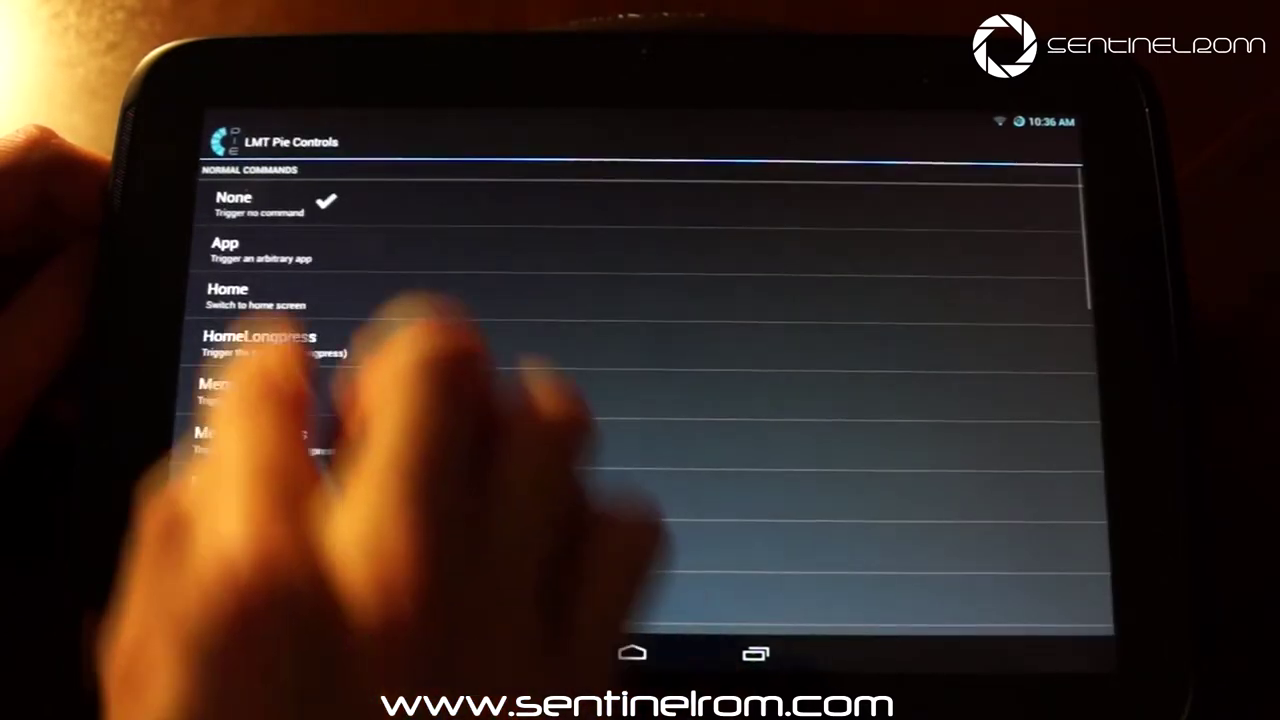
click(250, 250)
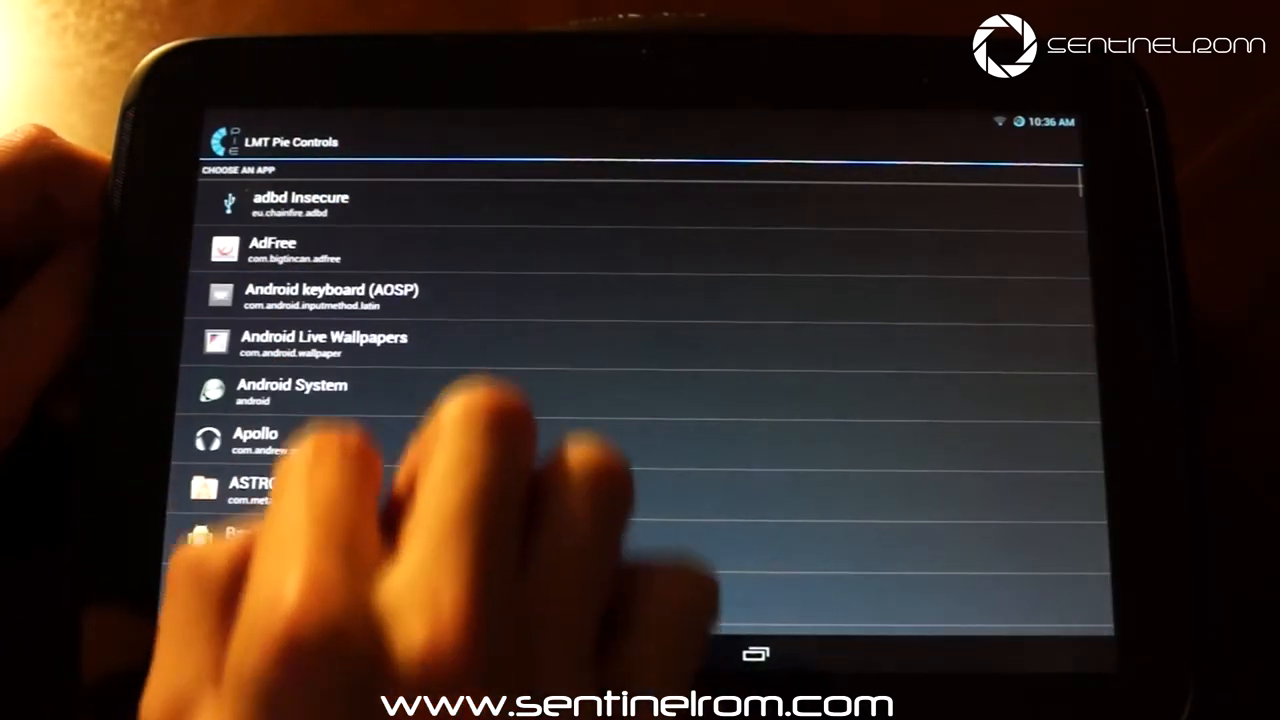